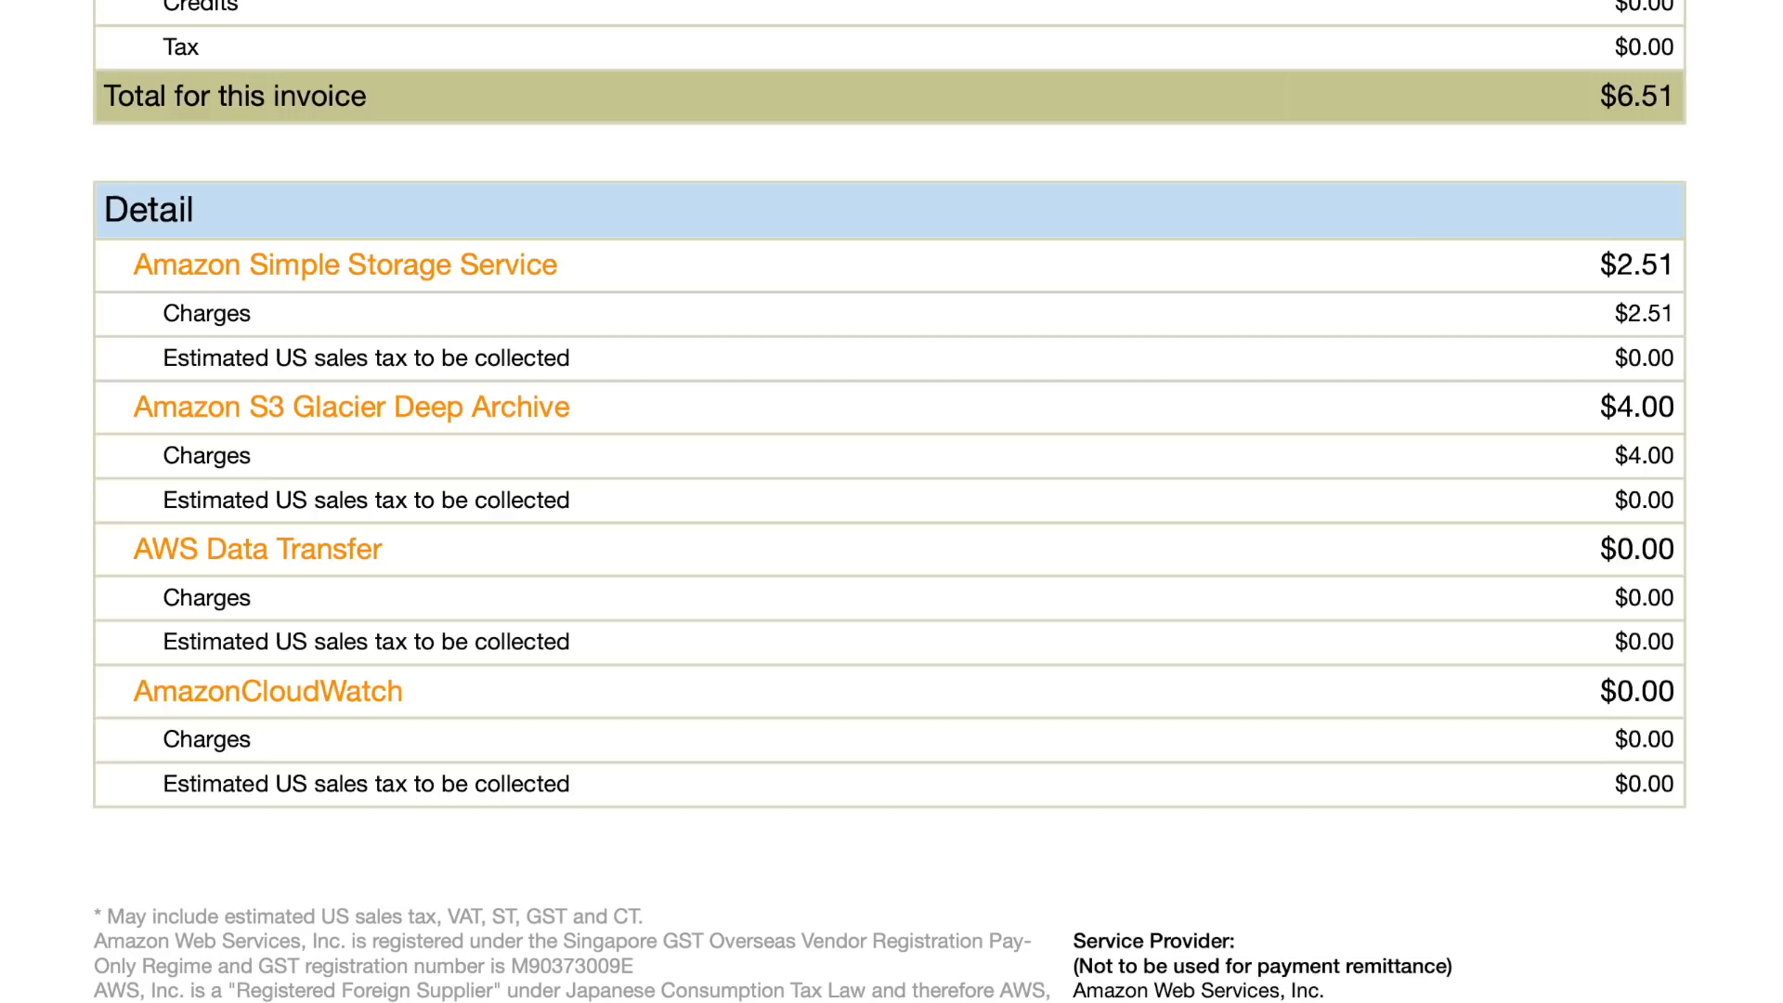
Step: Switch from the AWS invoice to the geerlingguy/my-backup-plan GitHub repo and reveal its README
left_click(1125, 93)
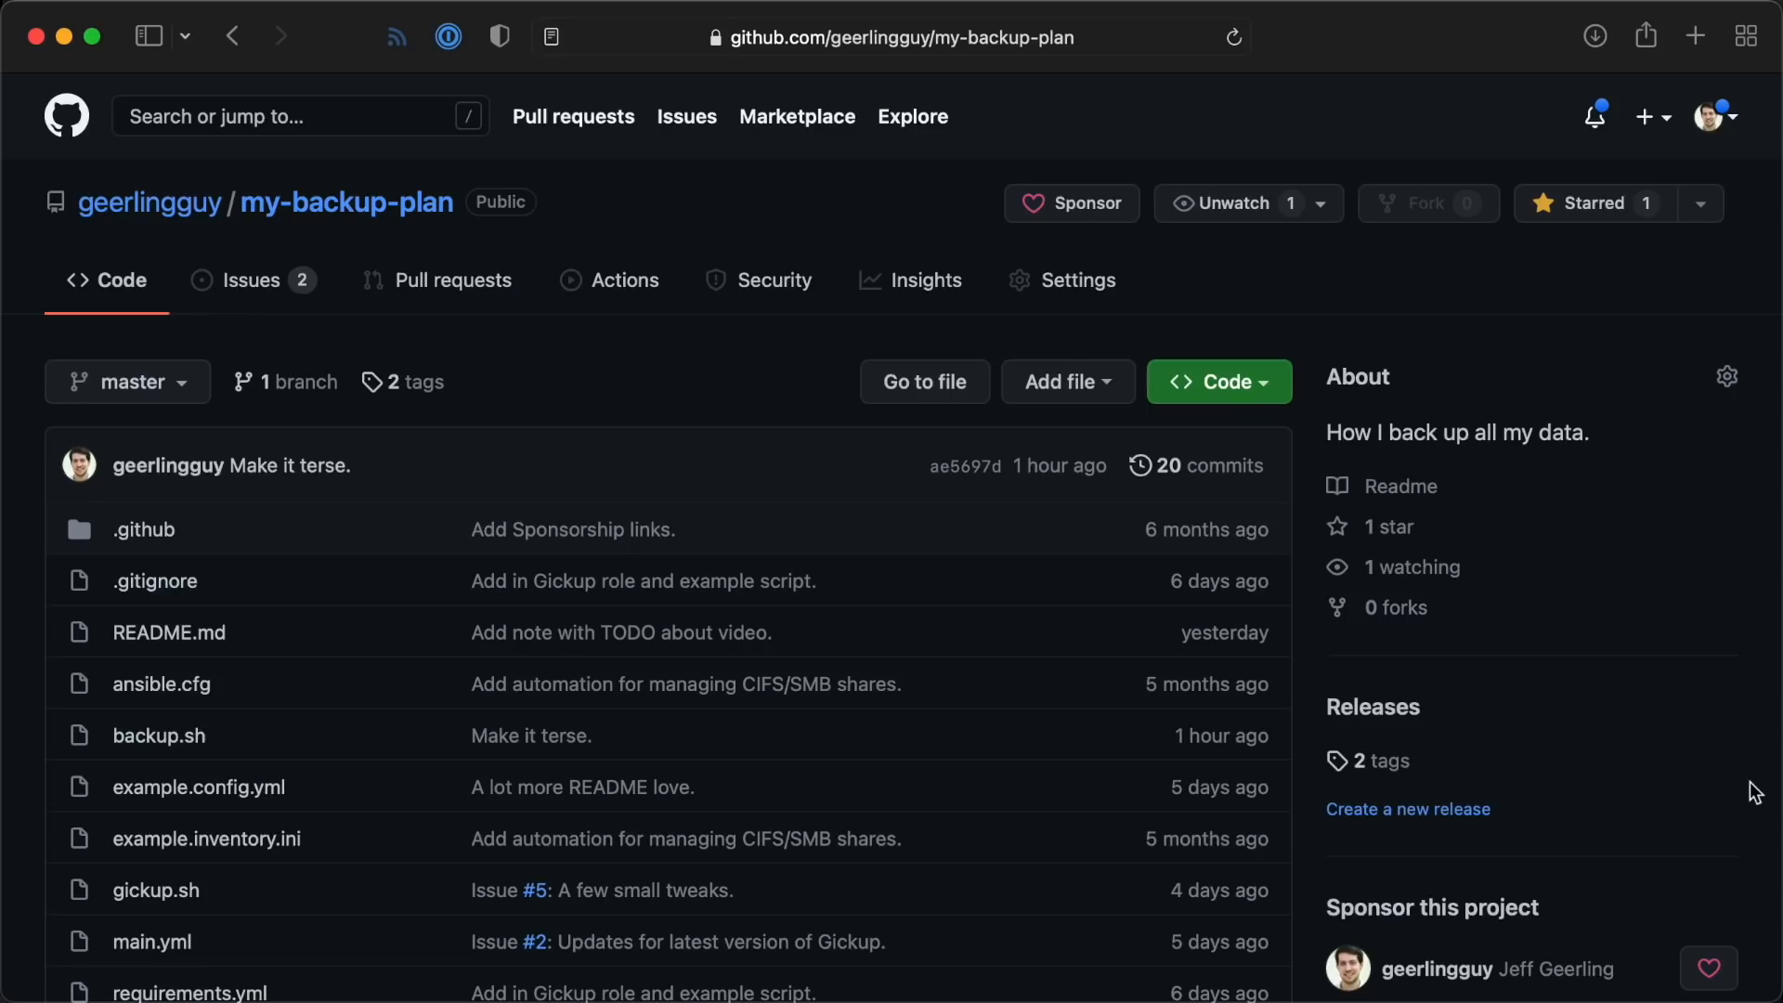
scroll("down", 3)
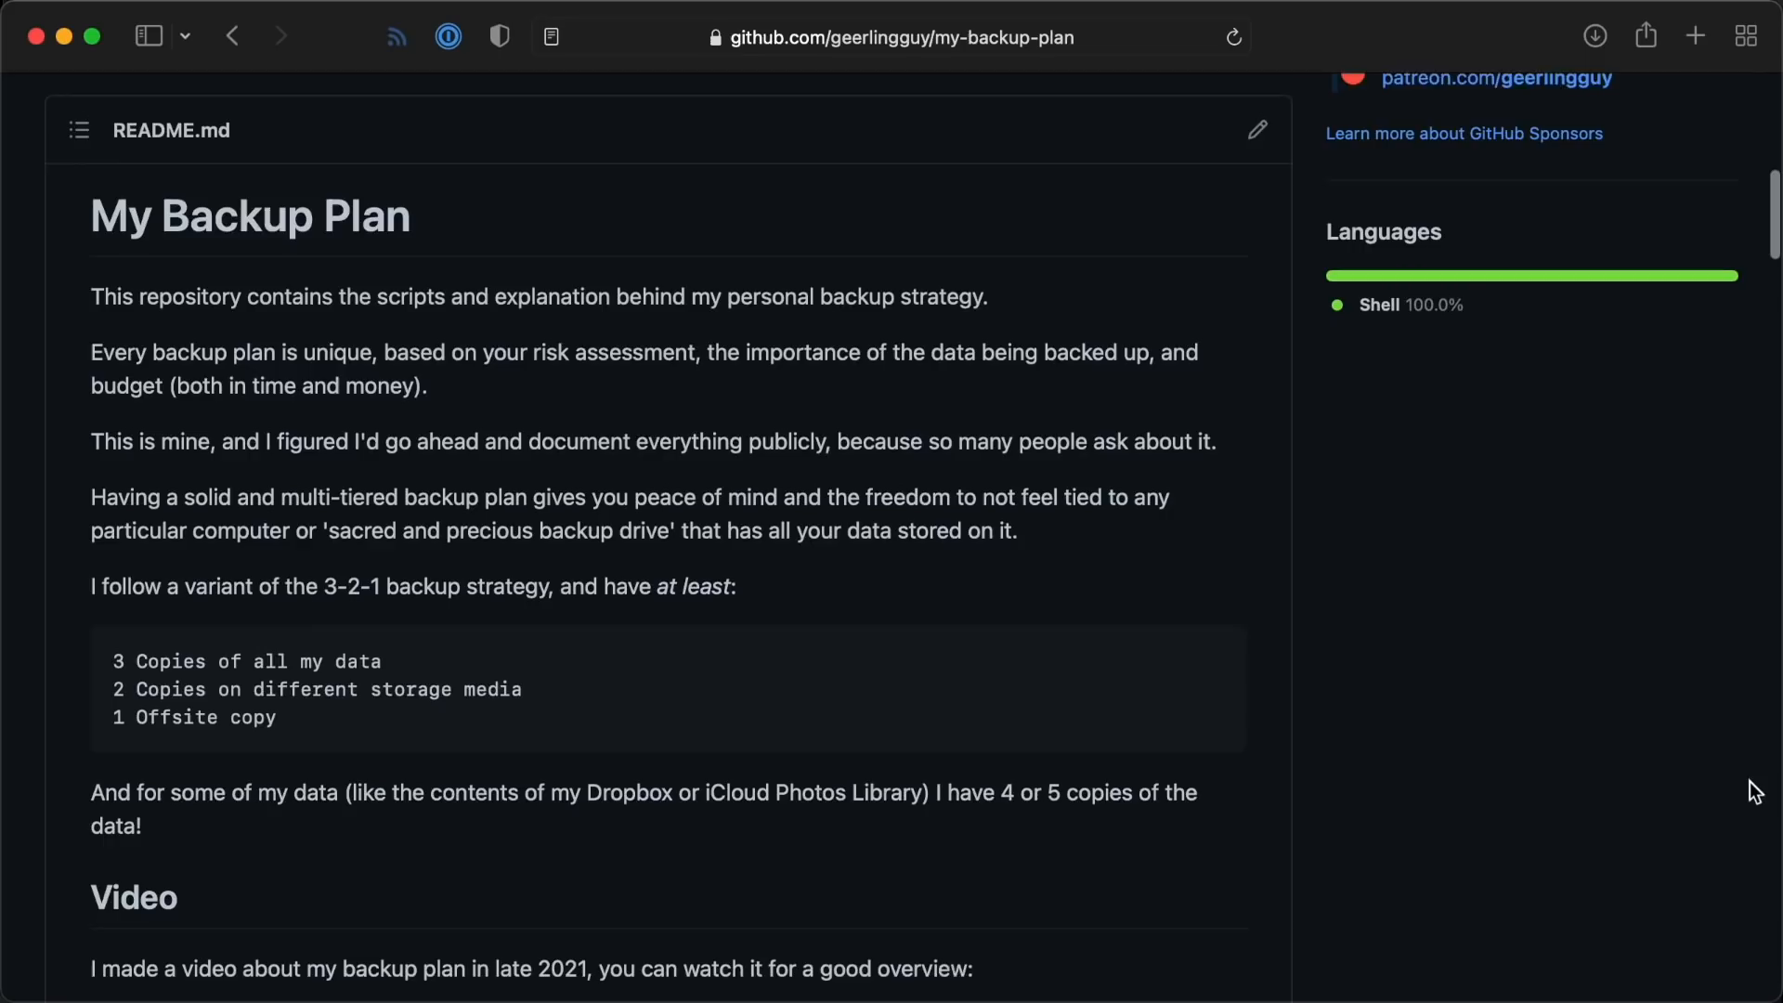